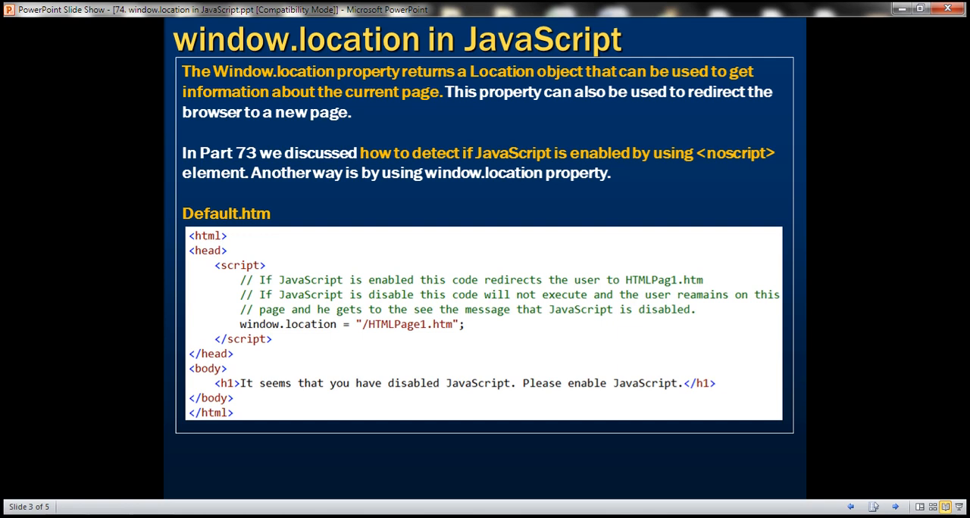
mouse_move(496, 194)
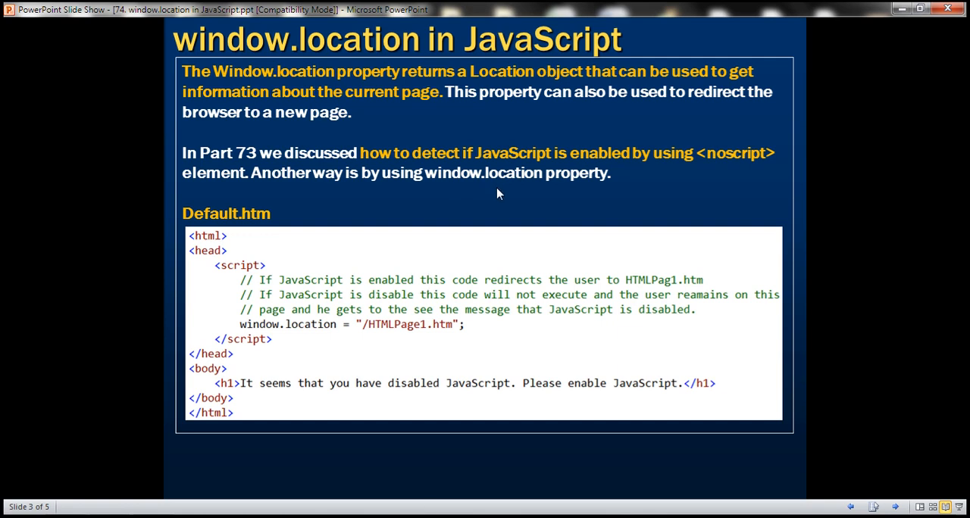
mouse_move(211, 172)
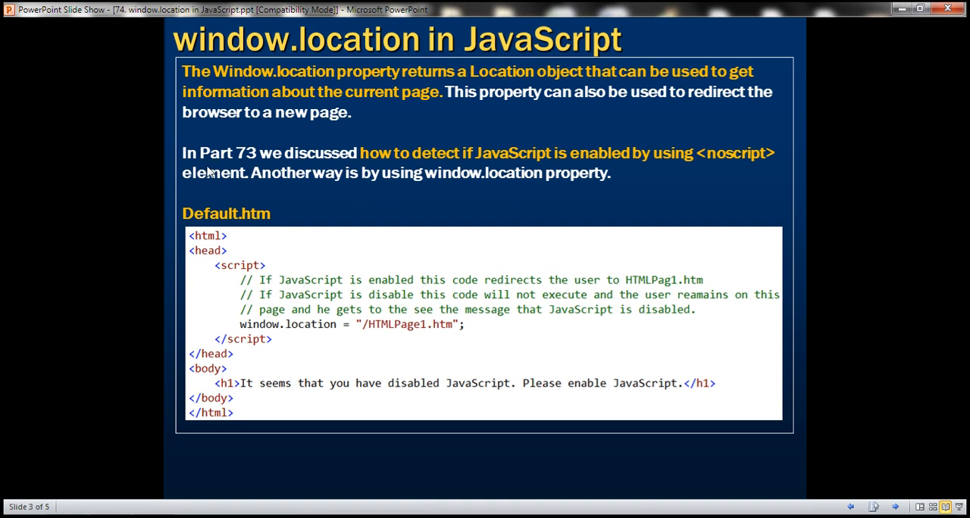
mouse_move(252, 166)
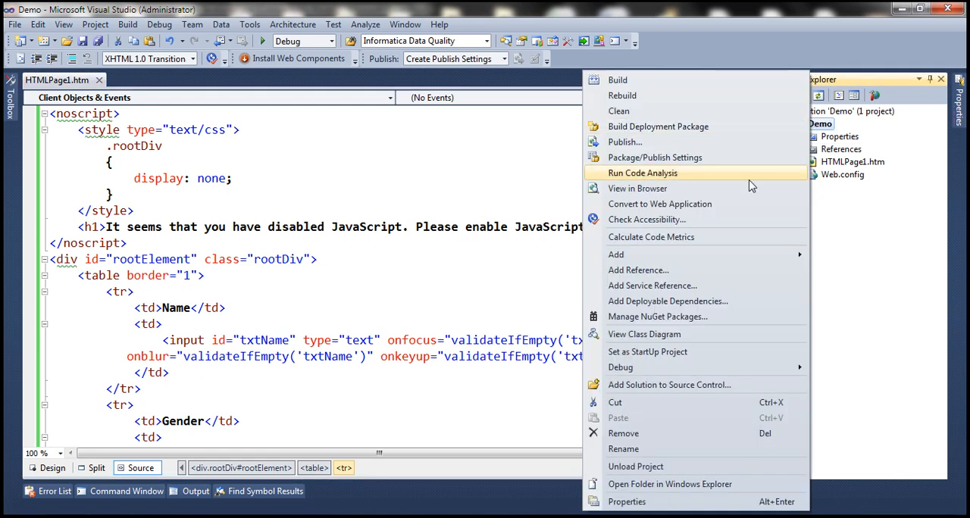
- Add a new HTML Page item named Default.htm to the Demo project
click(639, 173)
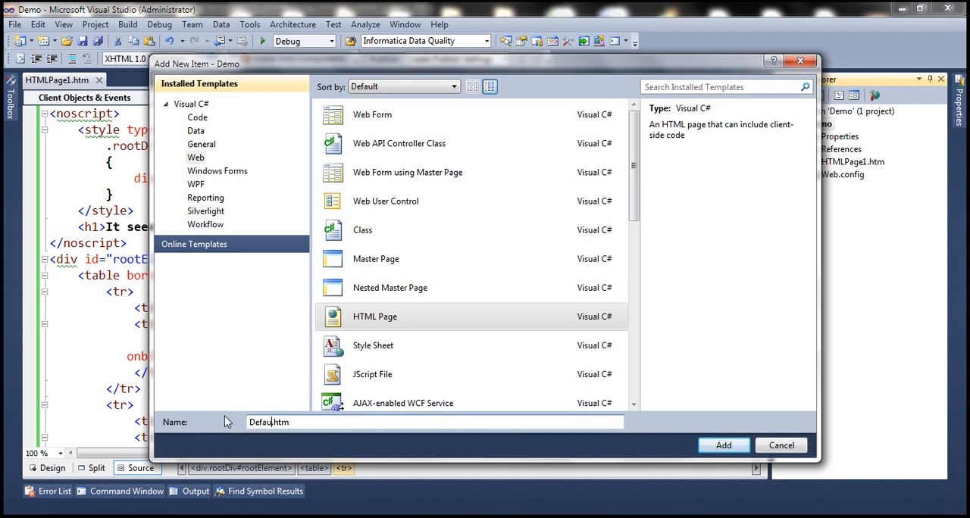
click(728, 445)
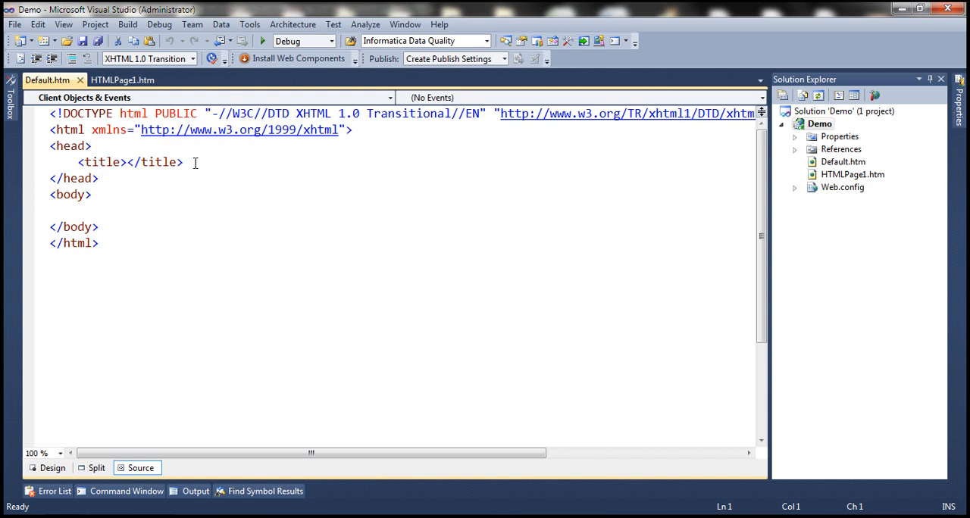
- Add a head script setting window.location to "/HTMLPage1.htm"
text(<script>)
text(window.location)
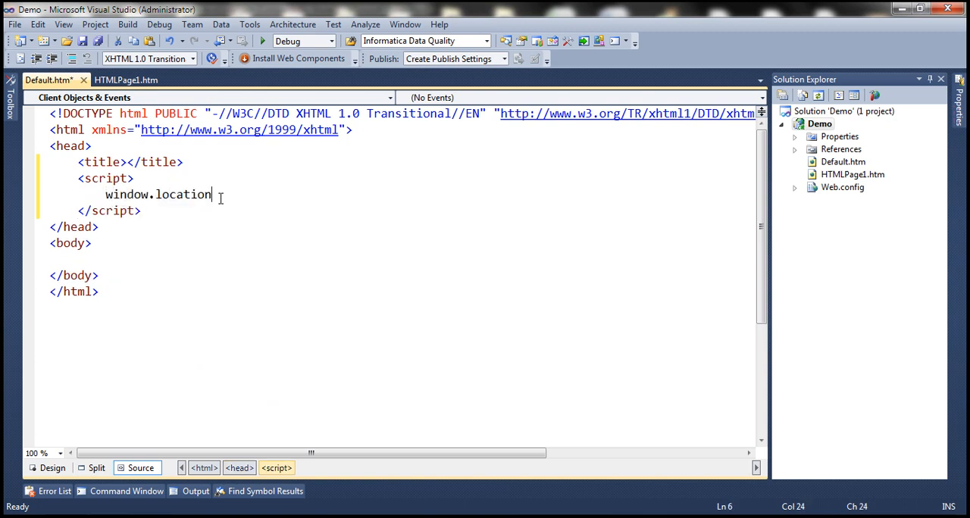
text(= "";)
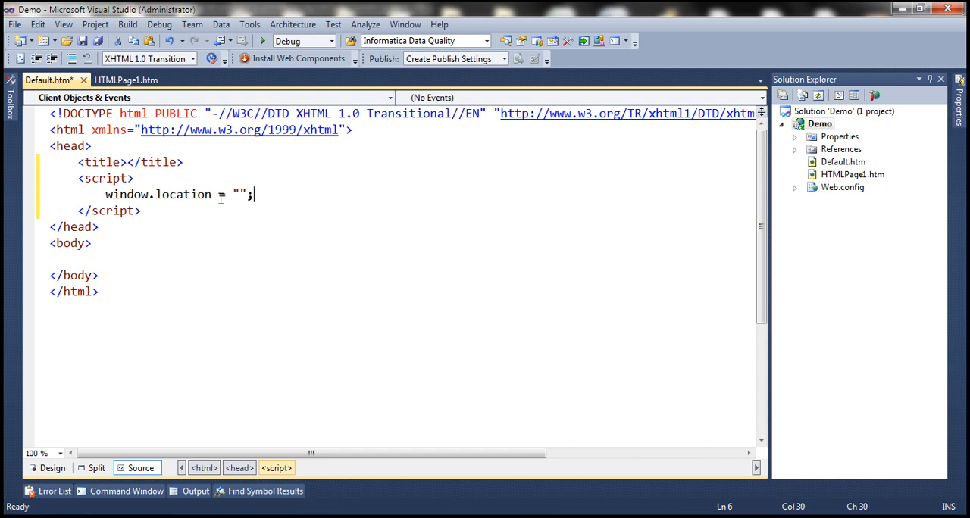
click(840, 174)
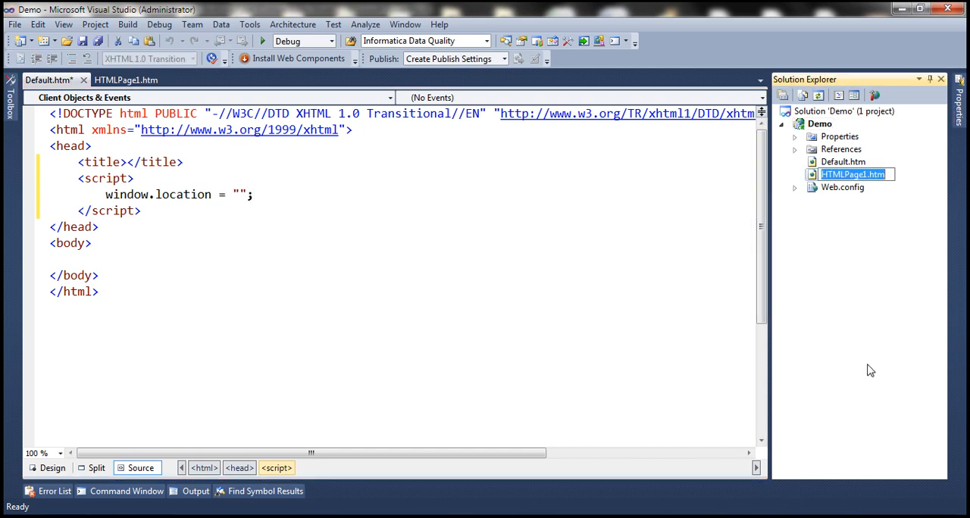
click(242, 194)
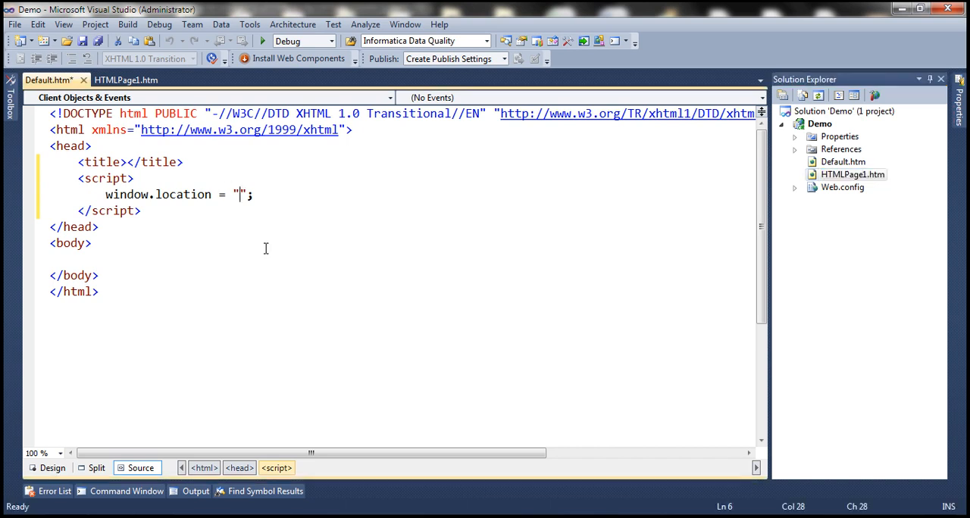
text(HTMLPage1.htm)
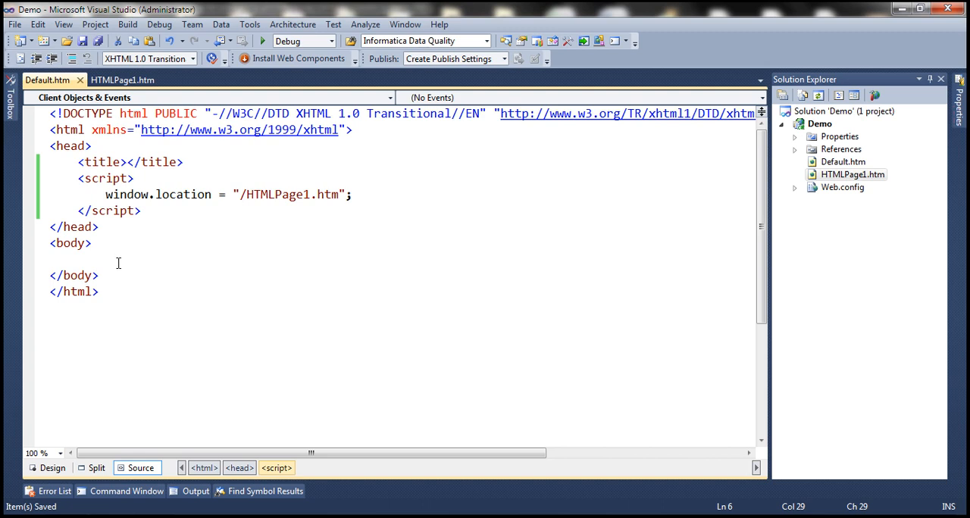
- Add a body h1 reading 'It seems that you have disabled JavaScript. Please enable JavaScript'
text(<h1></h1>)
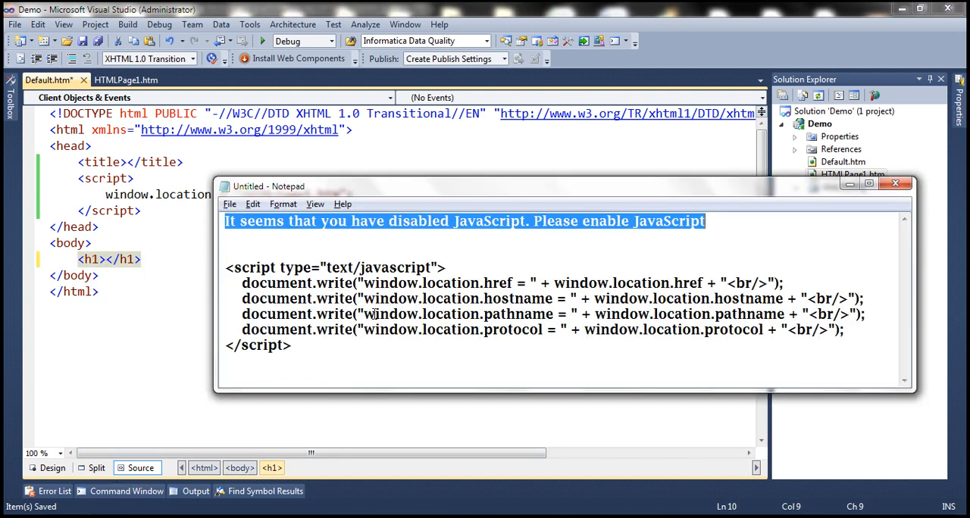
click(894, 188)
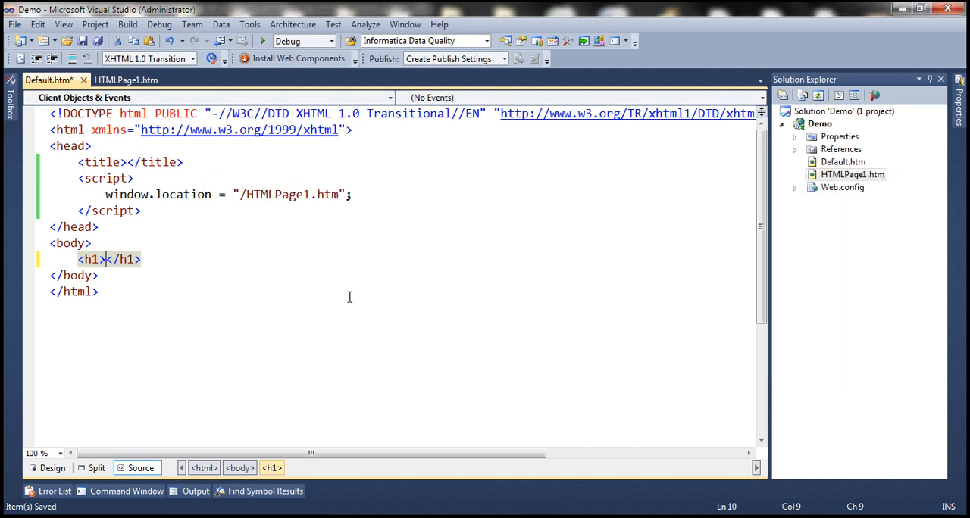
text(It seems that you have disabled JavaScript. Please enable JavaScript)
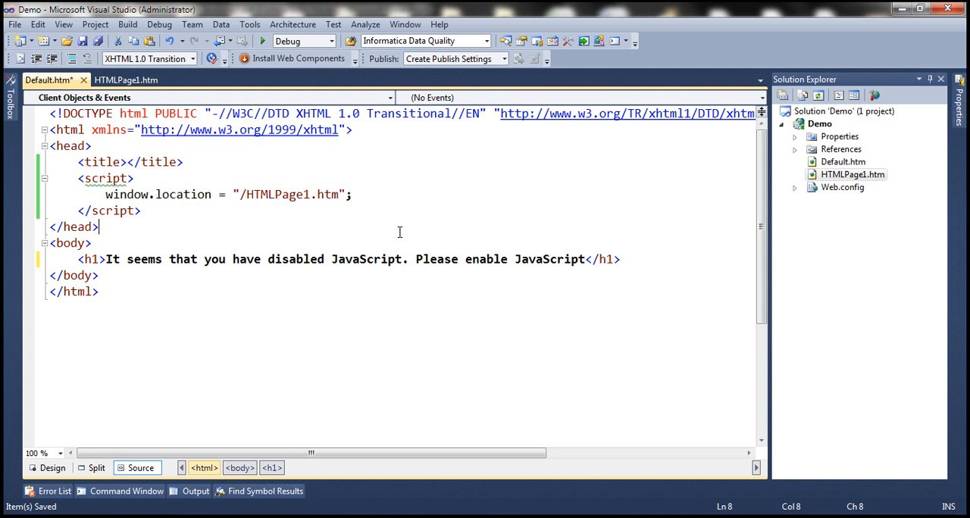
- Review the window.location = "/HTMLPage1.htm" script and the enable-JavaScript heading, then save Default.htm
click(267, 154)
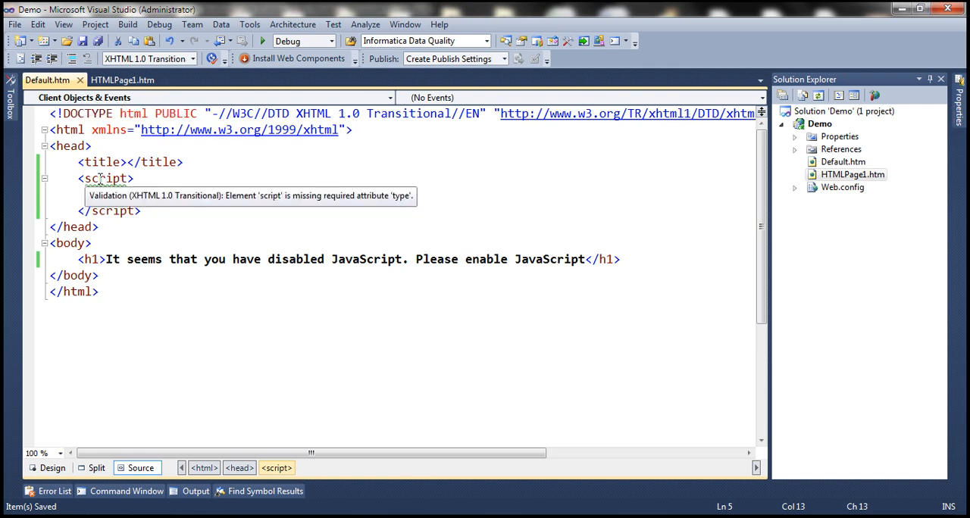
text(window.location = "/HTMLPage1.htm";)
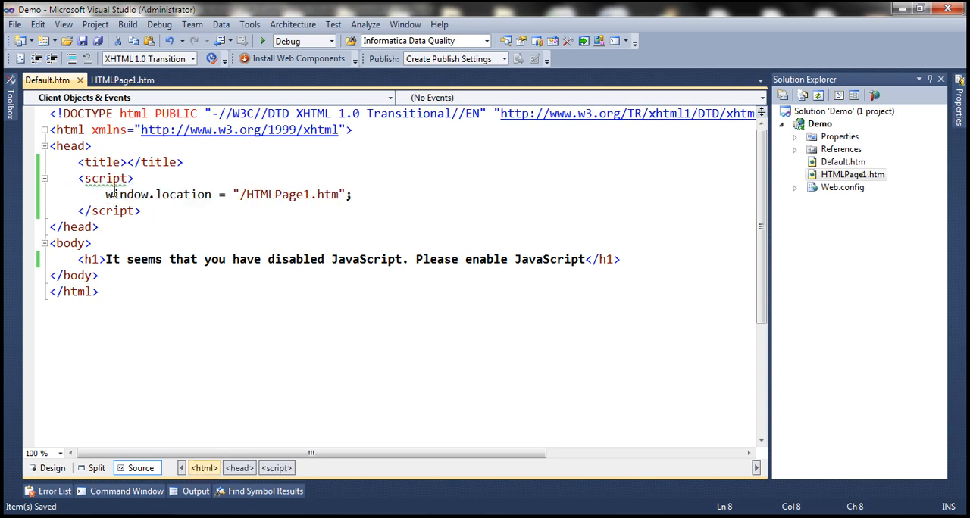
drag(106, 194, 236, 194)
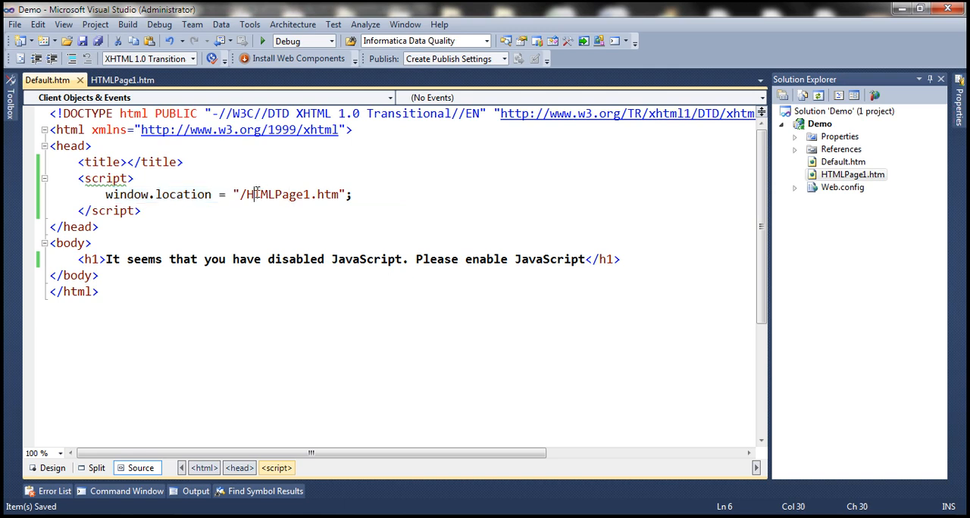
drag(246, 194, 342, 194)
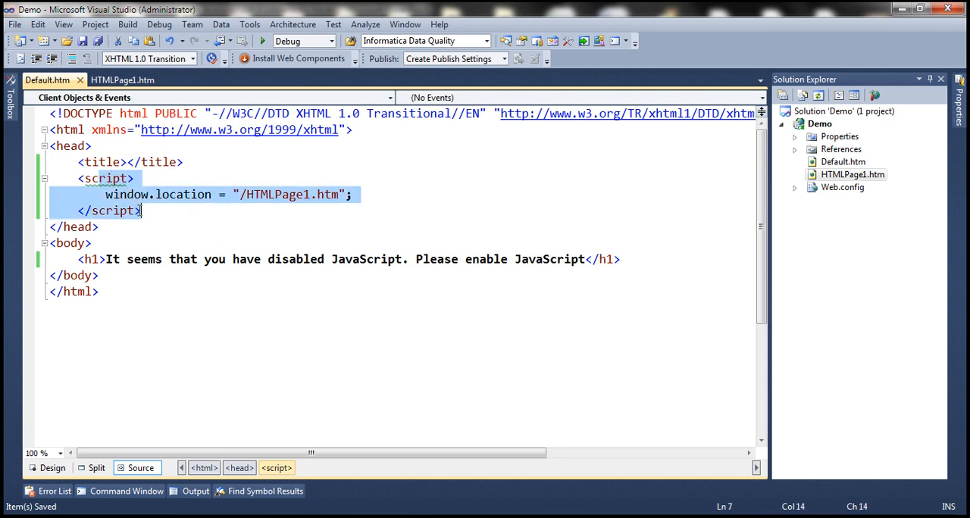
mouse_move(47, 79)
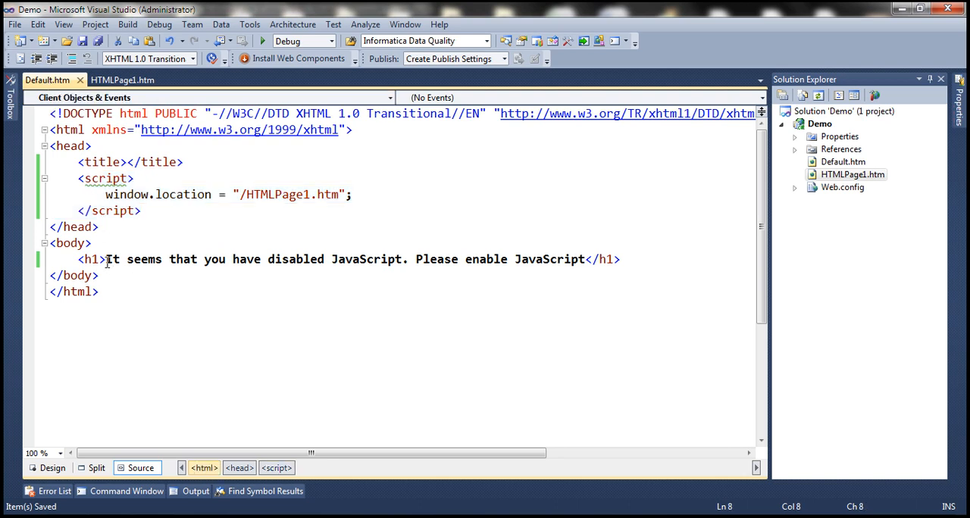
drag(106, 259, 324, 259)
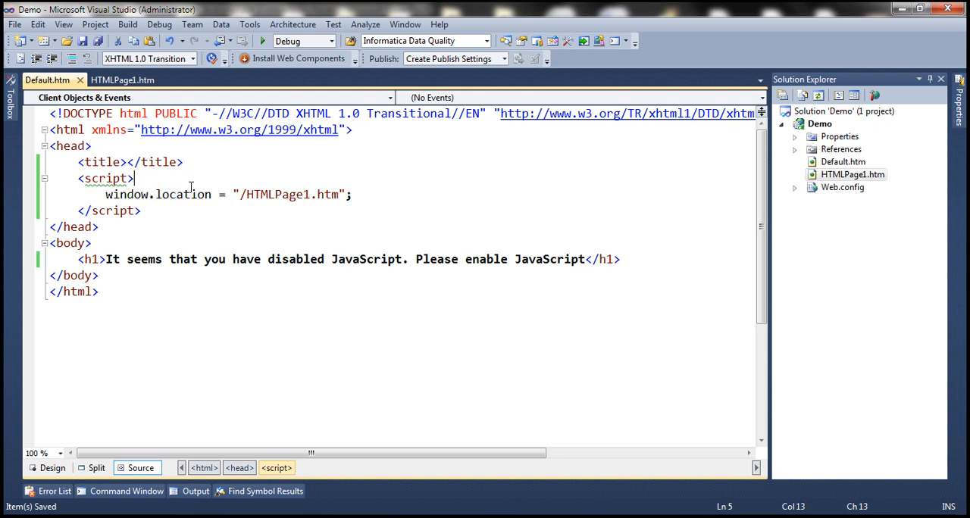
mouse_move(185, 206)
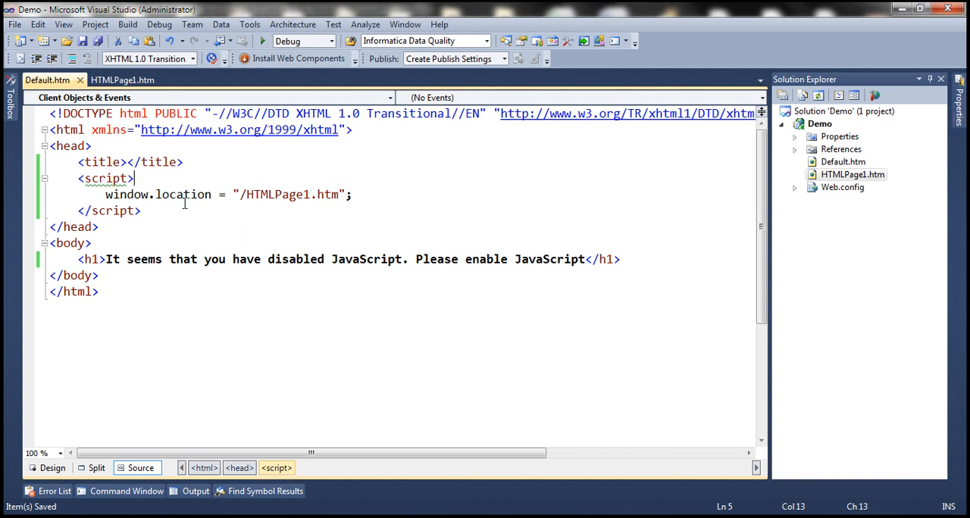
mouse_move(591, 180)
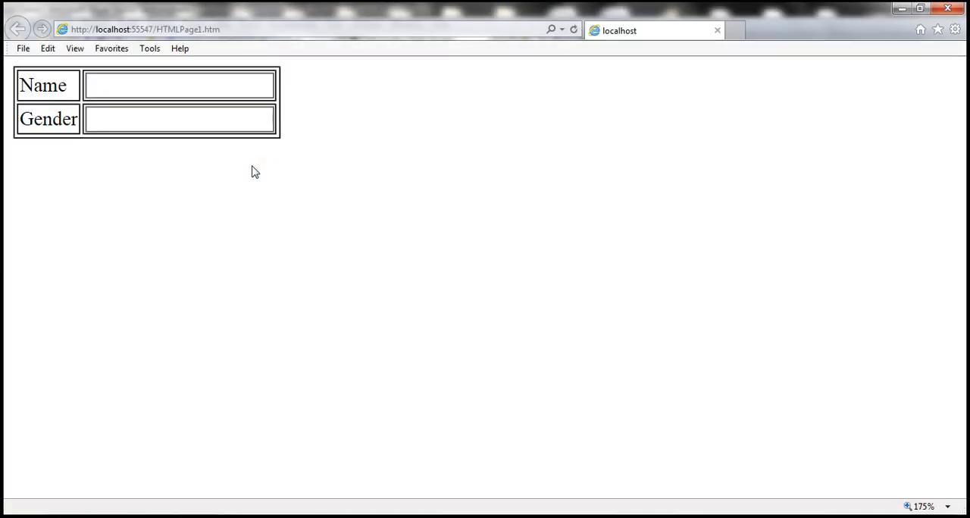
mouse_move(536, 69)
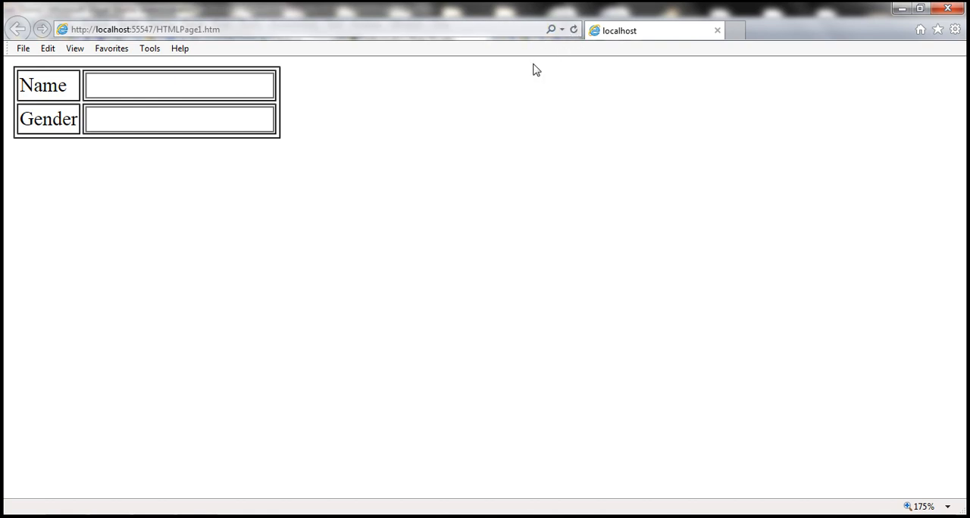
- Select the address bar to show the redirected HTMLPage1.htm URL
click(151, 29)
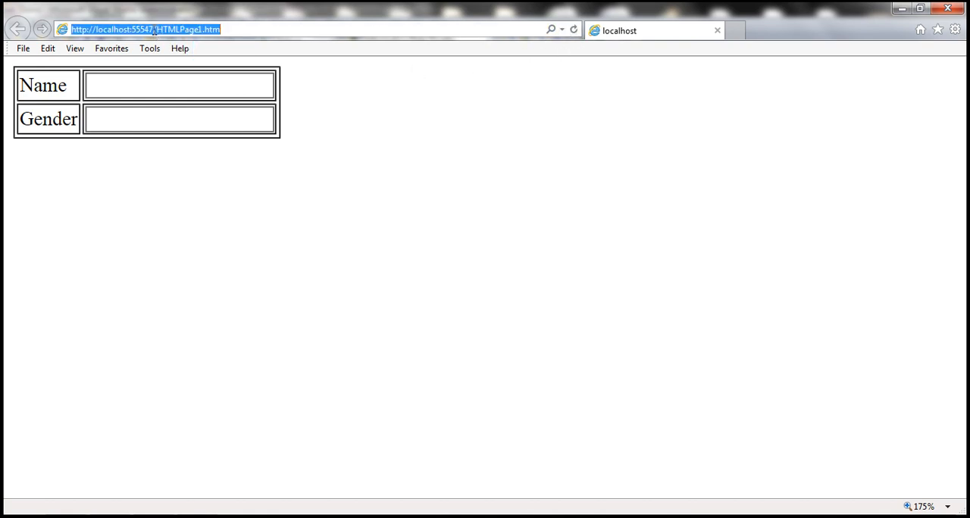
click(152, 30)
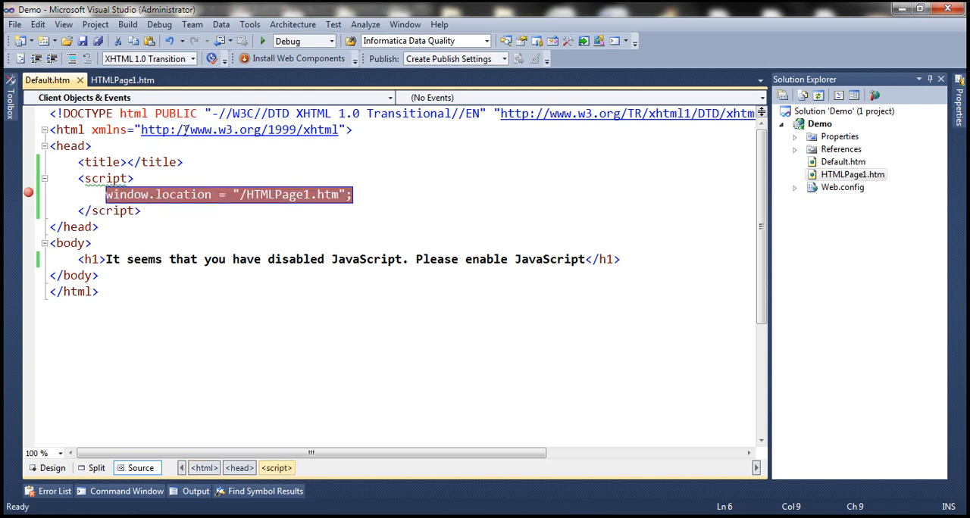
- Start debugging Default.htm so execution pauses on the window.location line
click(262, 41)
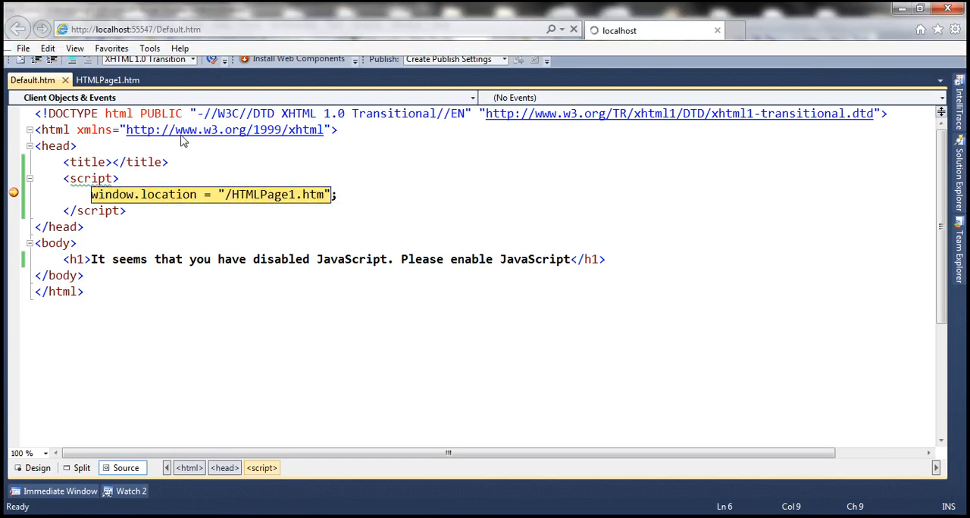
mouse_move(153, 360)
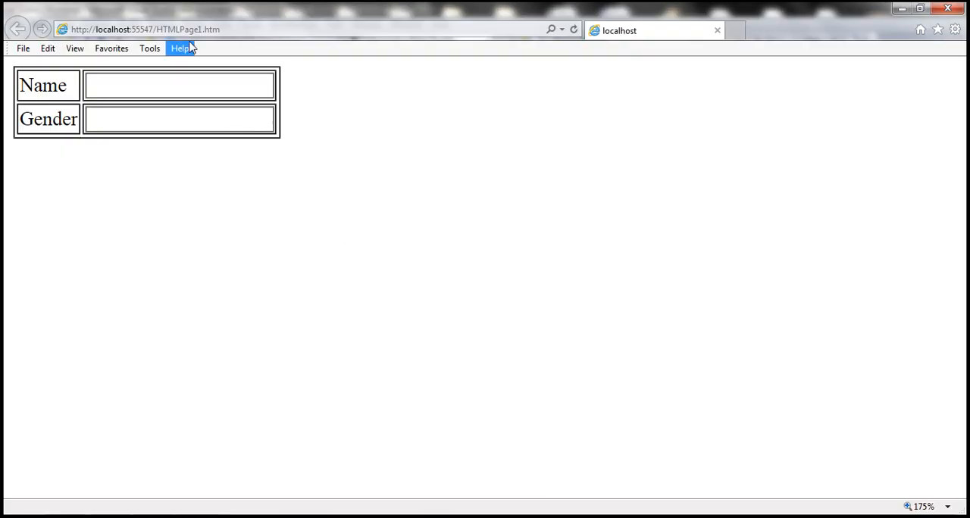
mouse_move(951, 30)
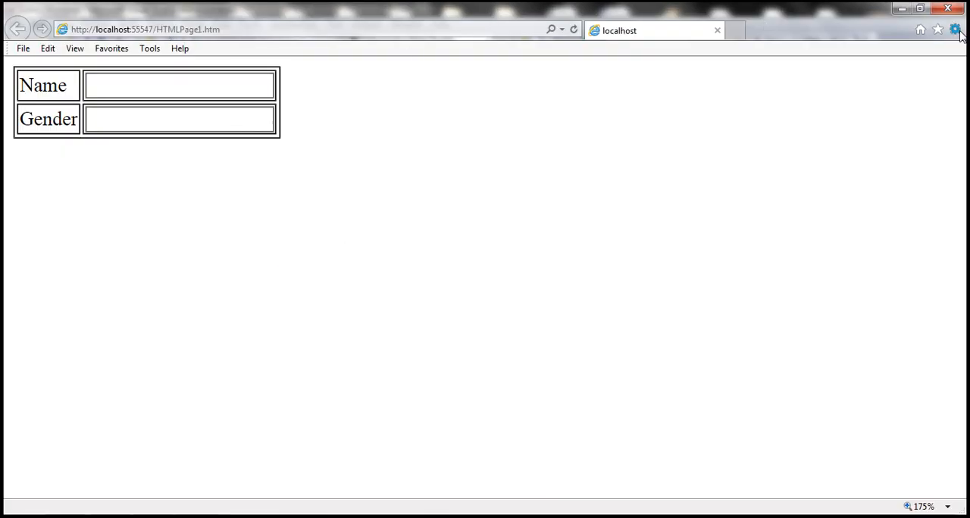
- Disable Active scripting in the Internet zone's custom security level and reload Default.htm
click(954, 30)
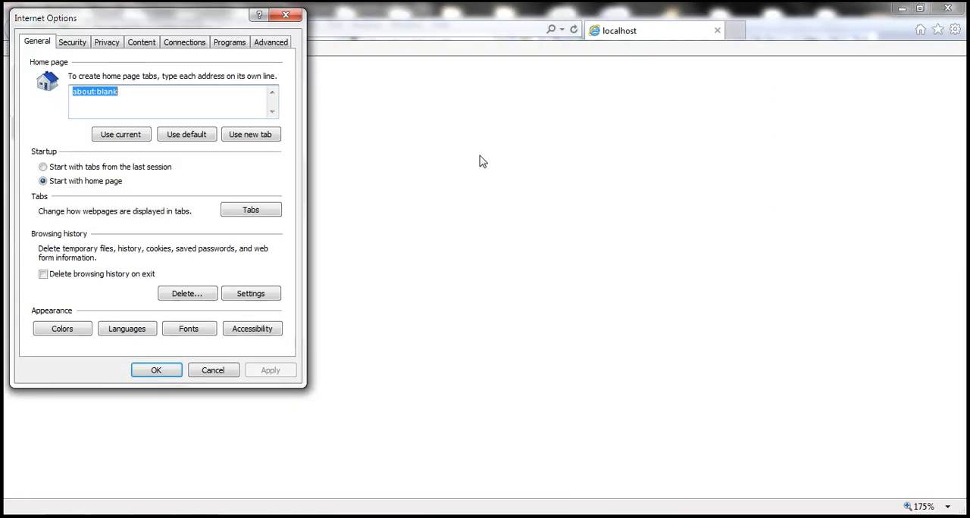
click(79, 41)
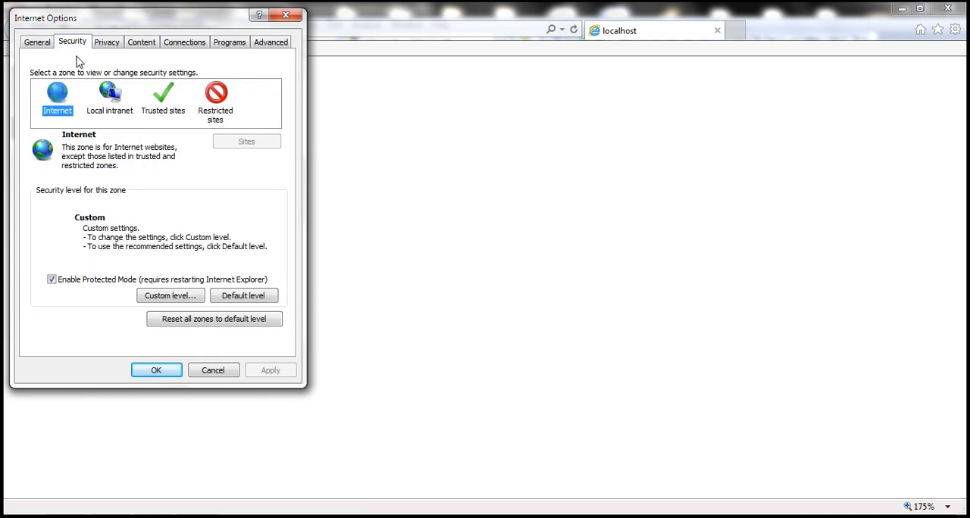
click(170, 296)
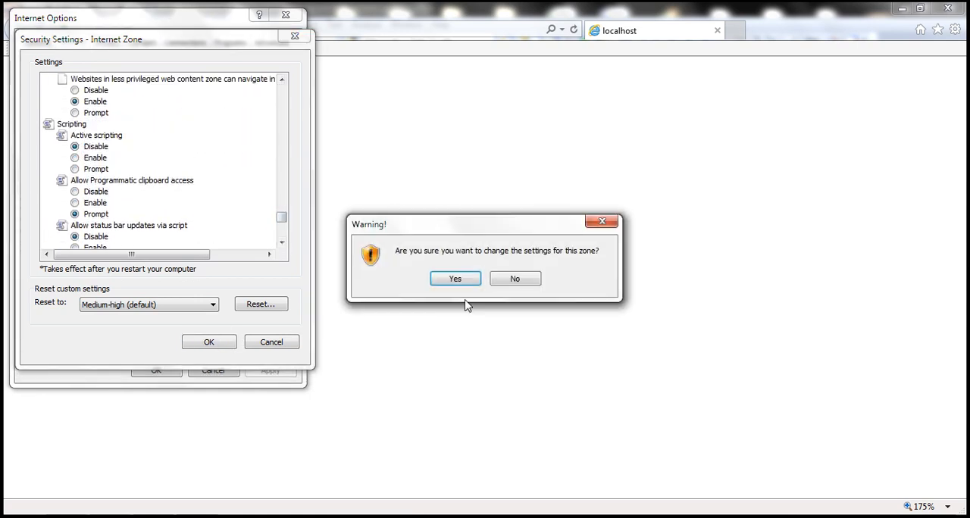
click(455, 279)
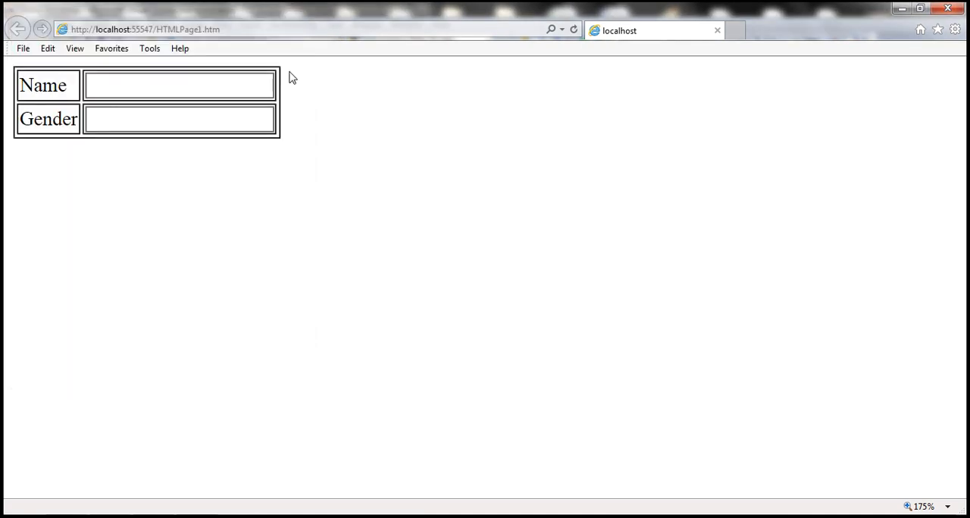
double_click(161, 30)
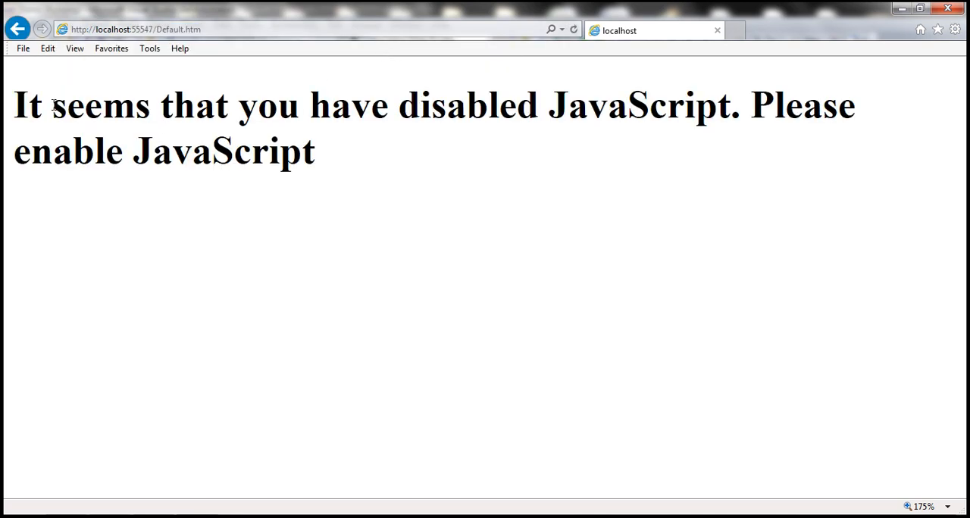
drag(49, 106, 310, 106)
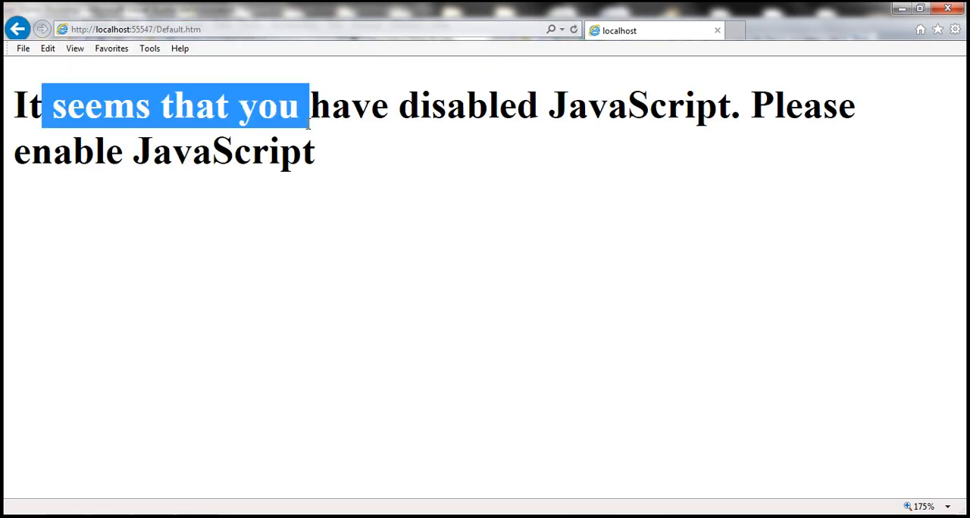
click(63, 445)
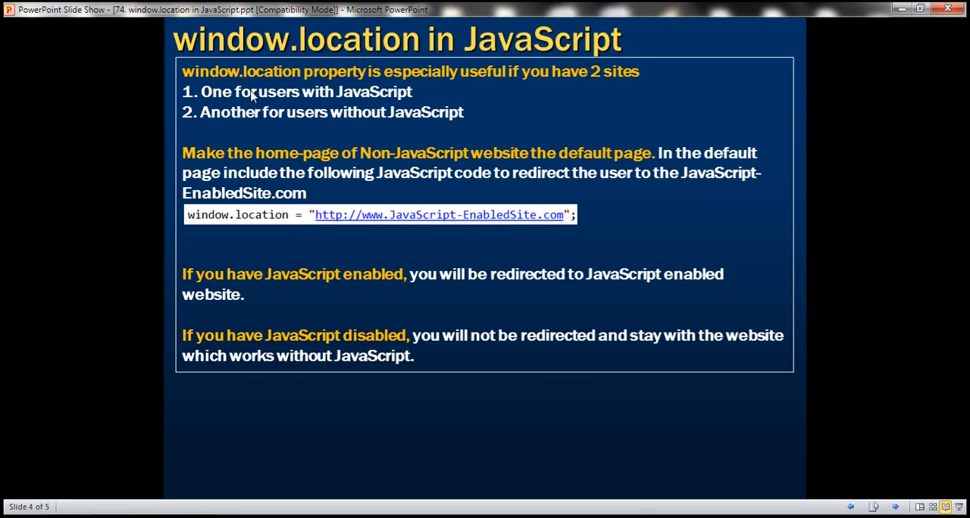
mouse_move(328, 97)
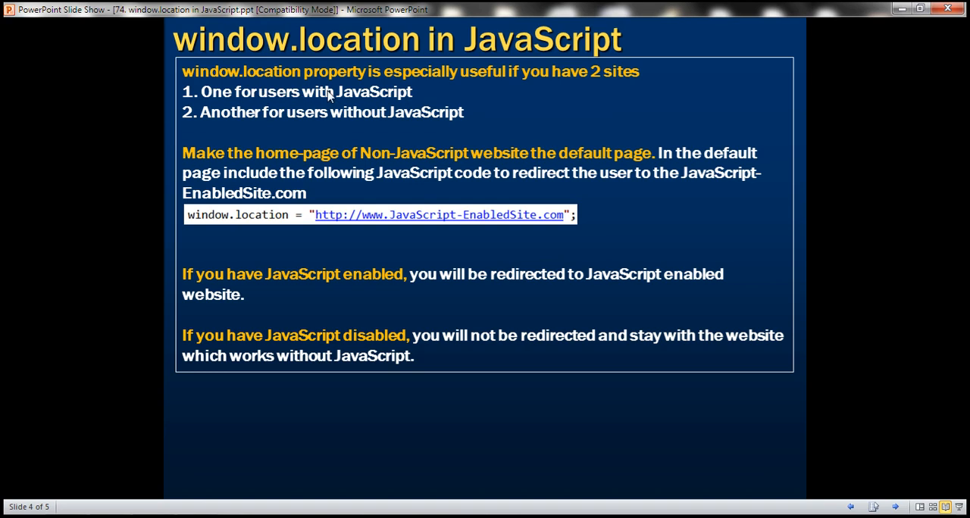
mouse_move(330, 109)
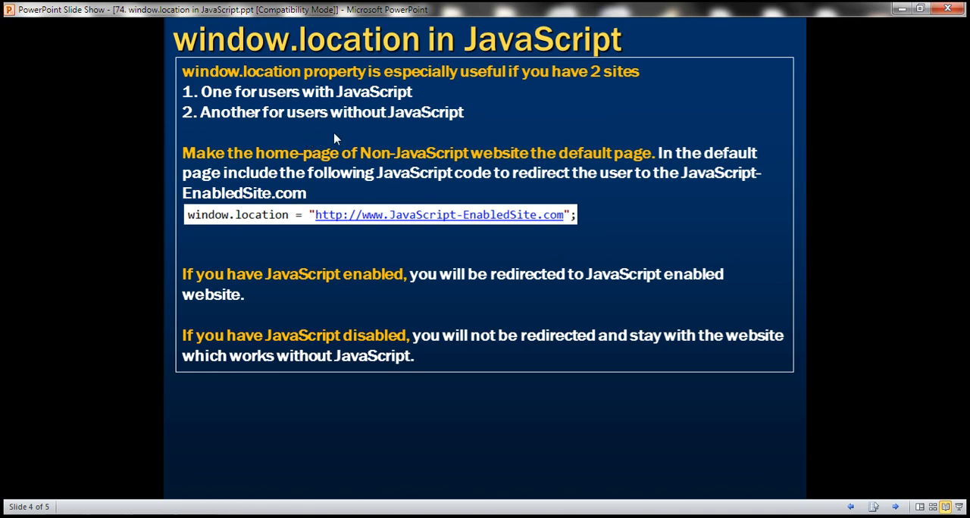
mouse_move(321, 115)
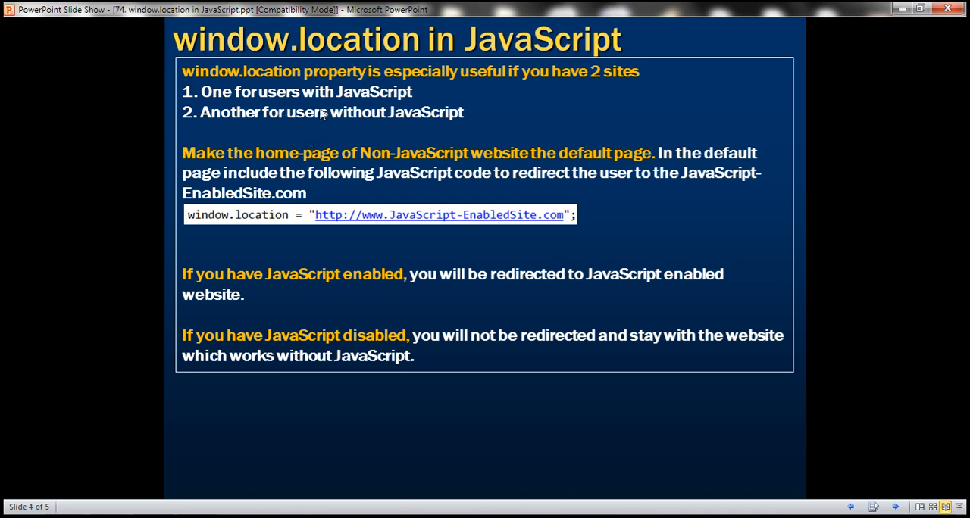
mouse_move(362, 155)
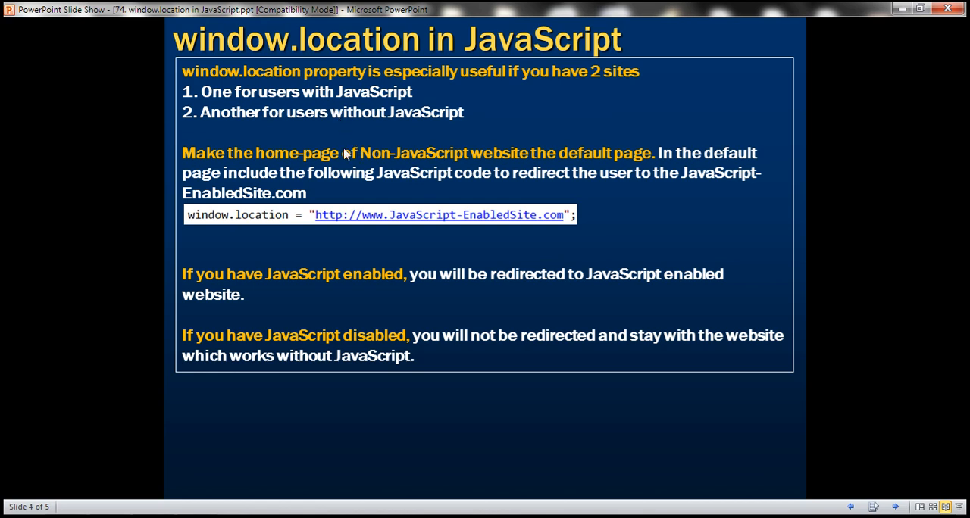
mouse_move(370, 167)
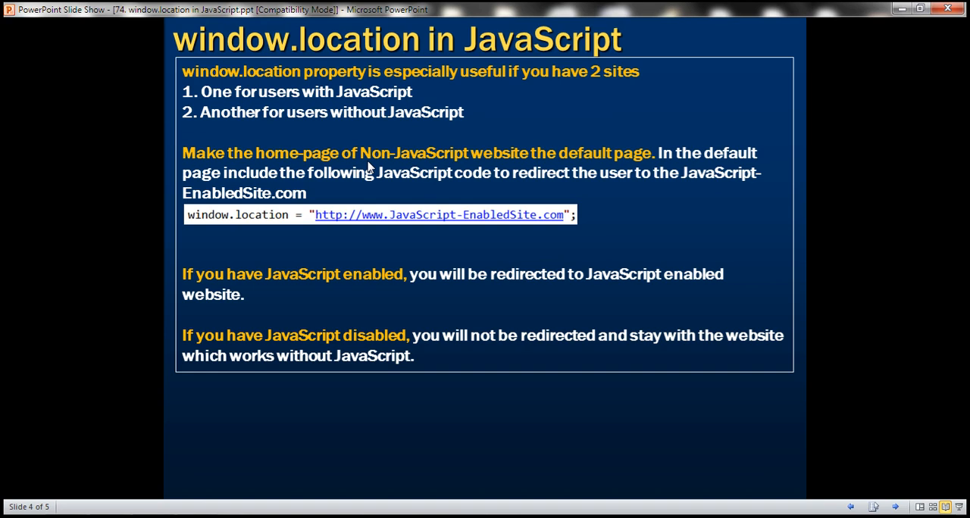
mouse_move(294, 228)
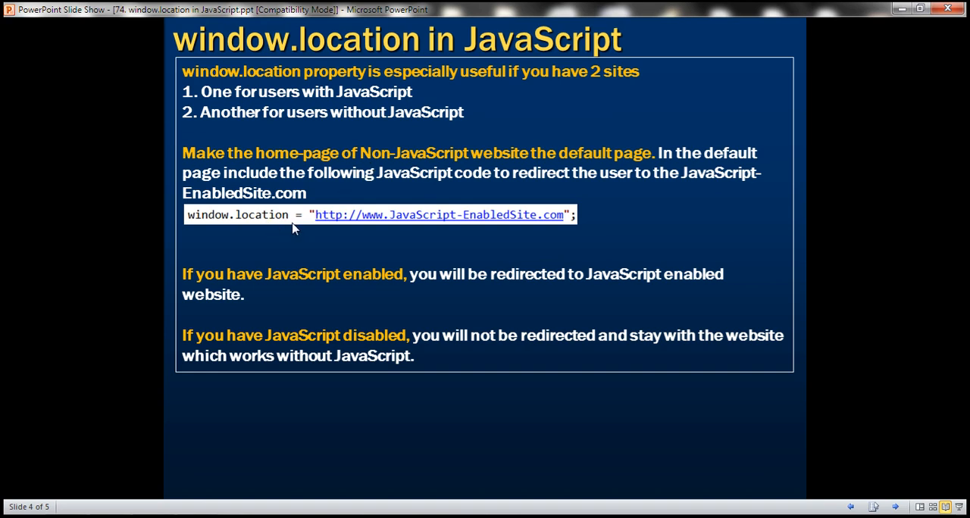
mouse_move(291, 227)
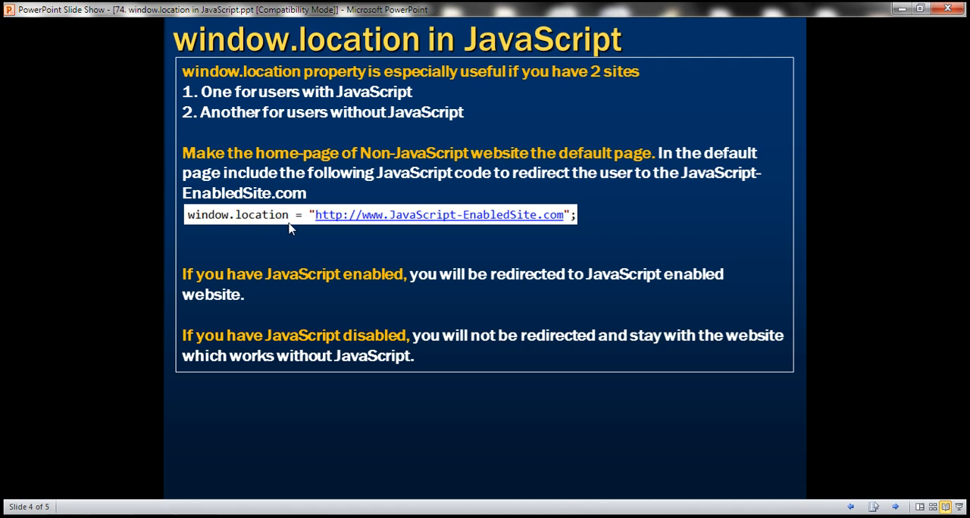
mouse_move(352, 237)
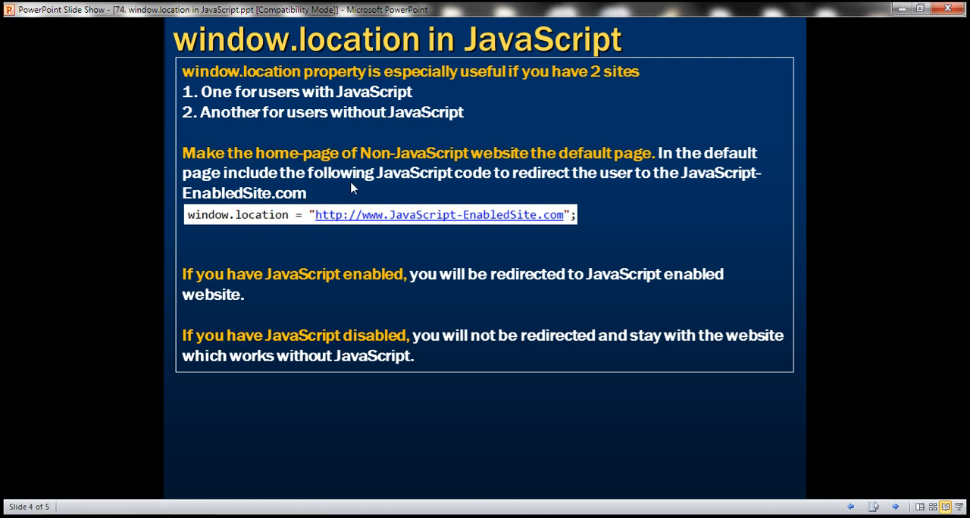
mouse_move(330, 235)
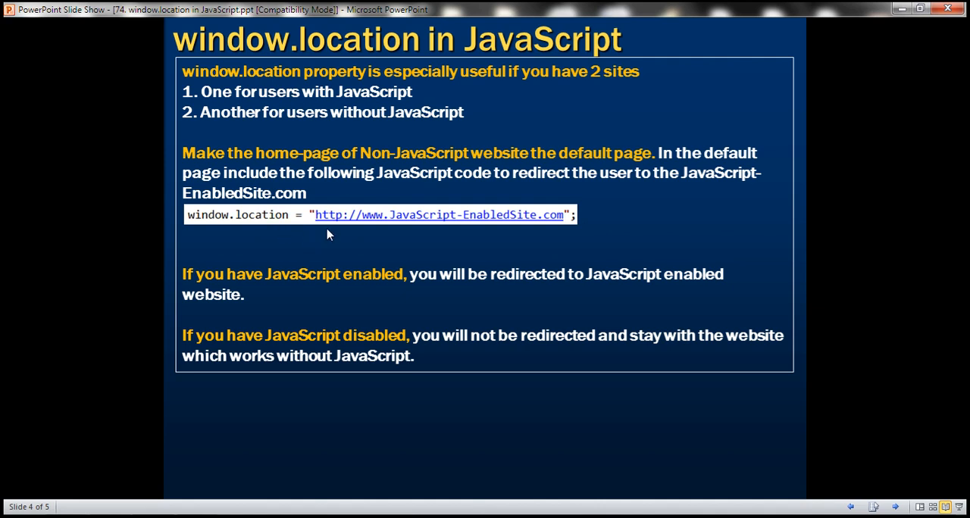
mouse_move(370, 236)
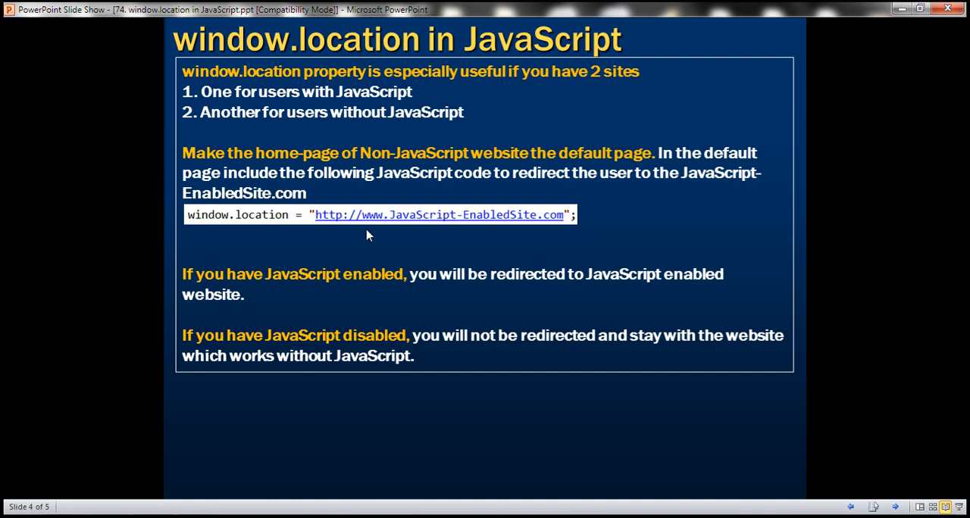
mouse_move(373, 236)
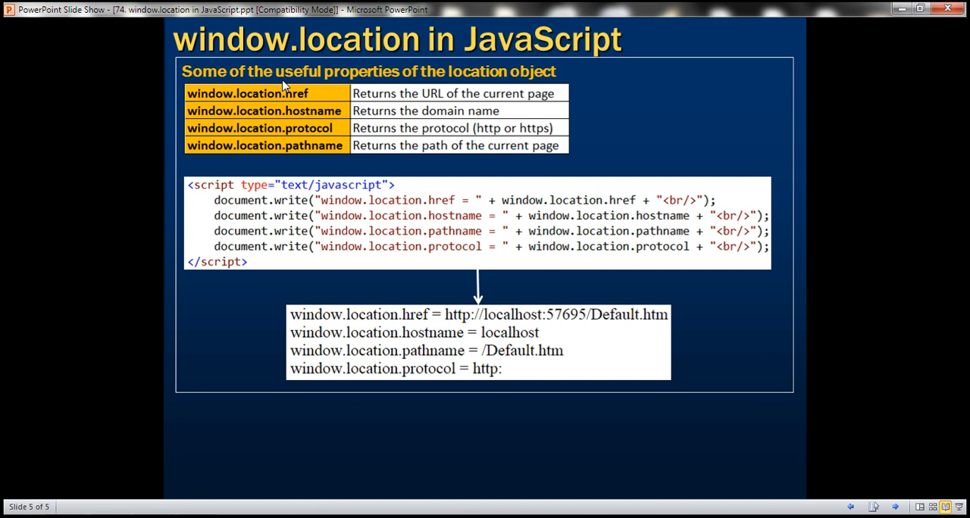
mouse_move(300, 114)
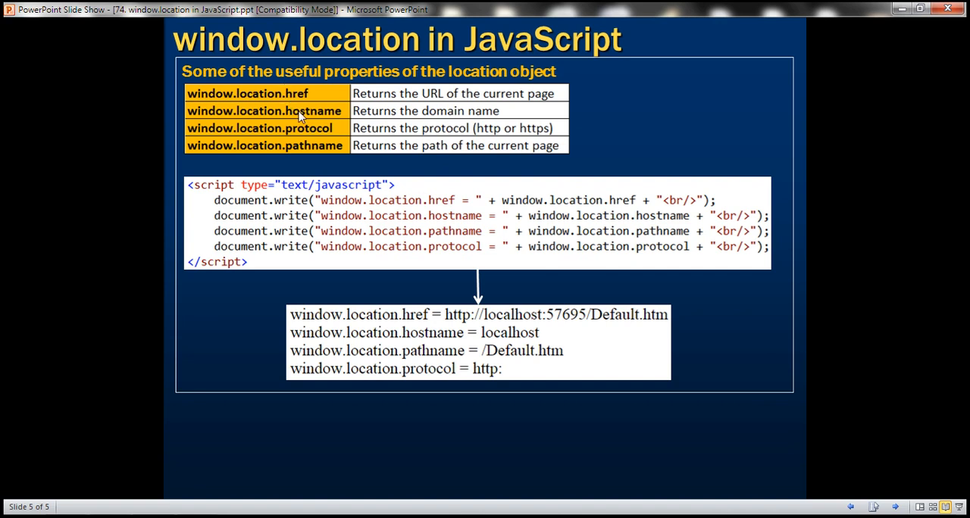
mouse_move(276, 104)
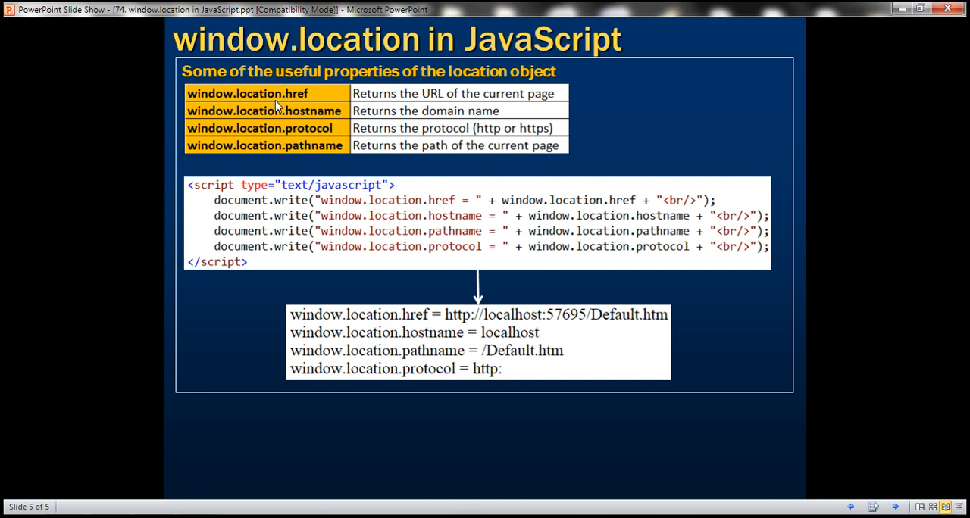
mouse_move(287, 106)
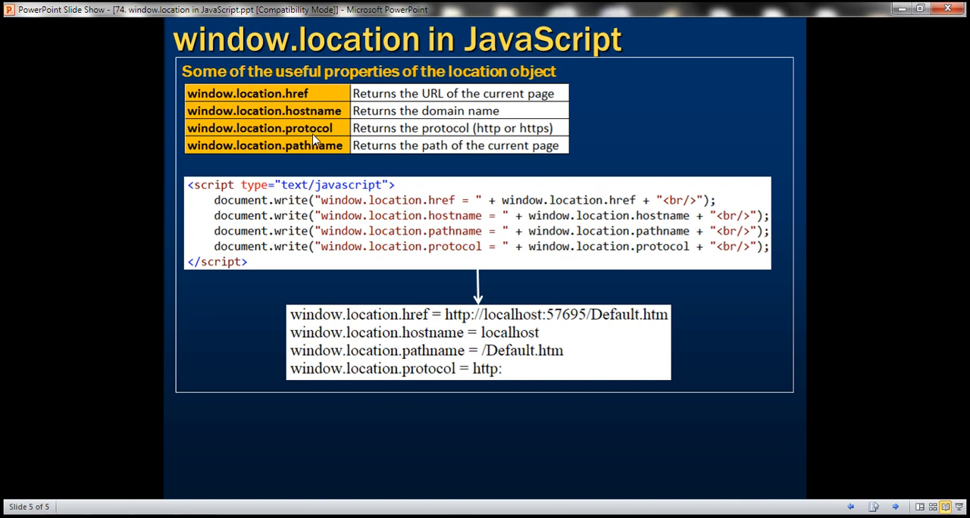
mouse_move(294, 150)
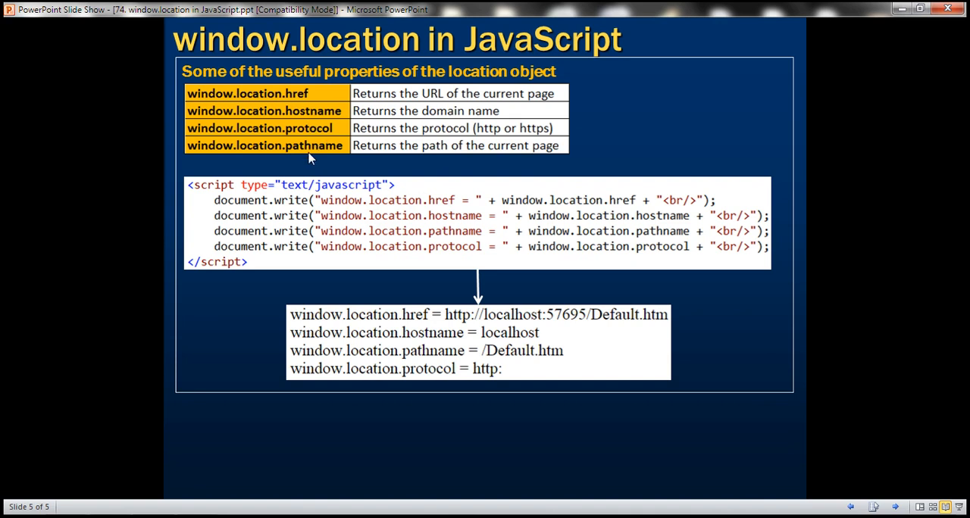
mouse_move(348, 230)
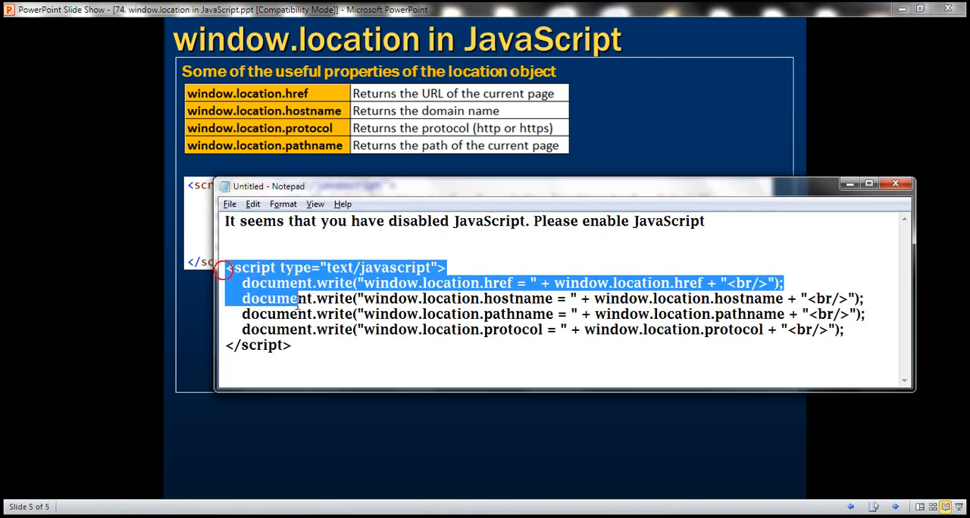
- Highlight the start of the location script in the Notepad notes
drag(230, 266, 315, 345)
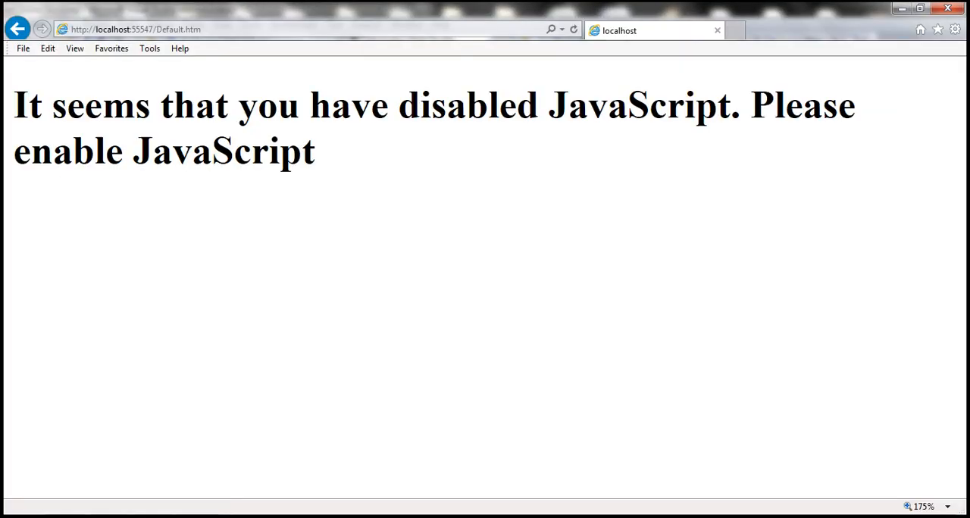
- Enable Active scripting in the Internet zone's custom level and run Default.htm from Visual Studio
click(958, 31)
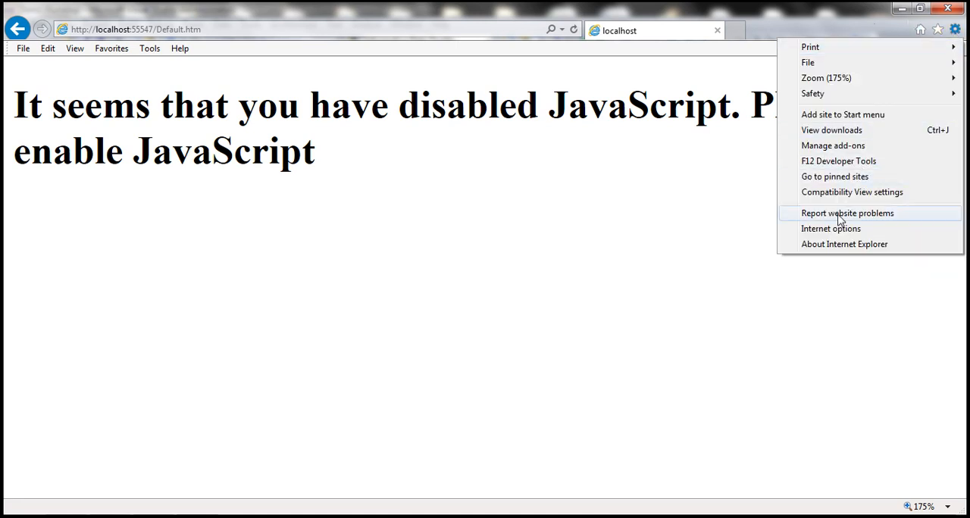
click(830, 227)
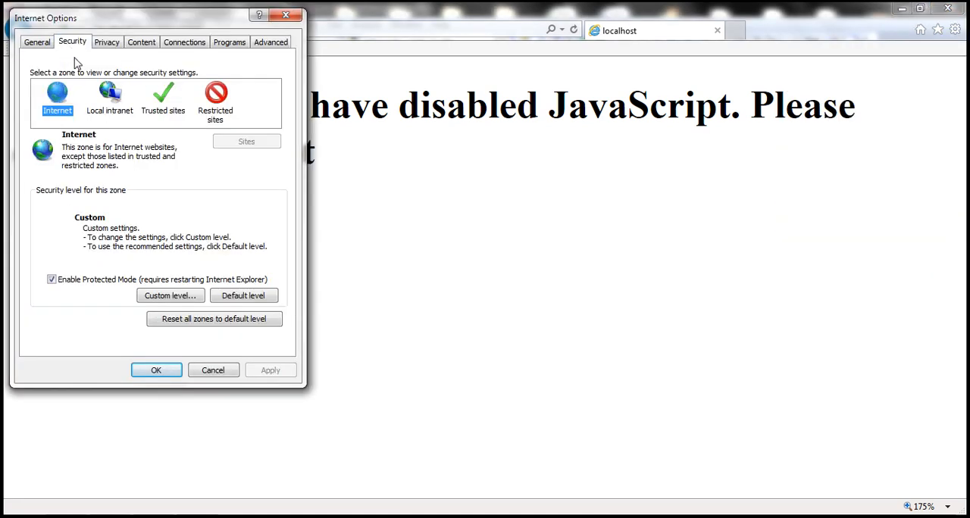
click(170, 295)
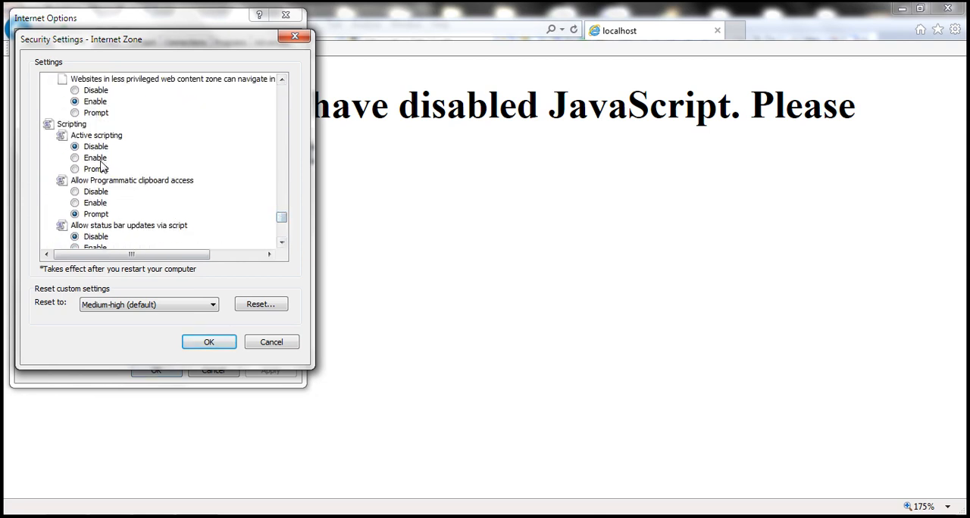
click(210, 343)
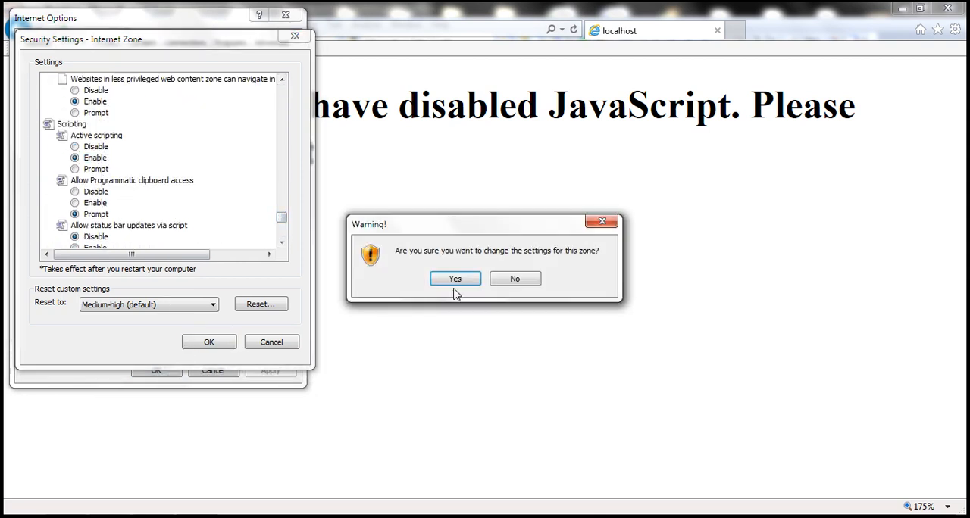
click(454, 279)
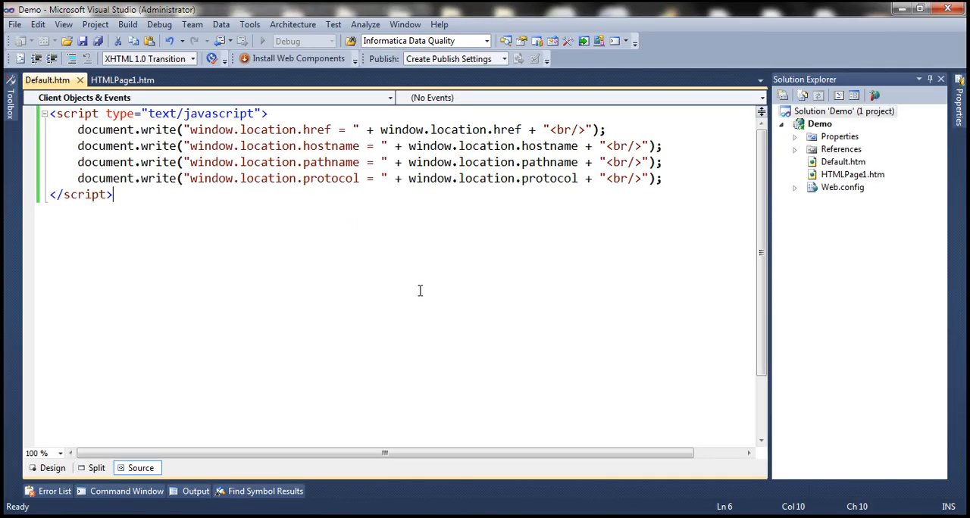
click(261, 41)
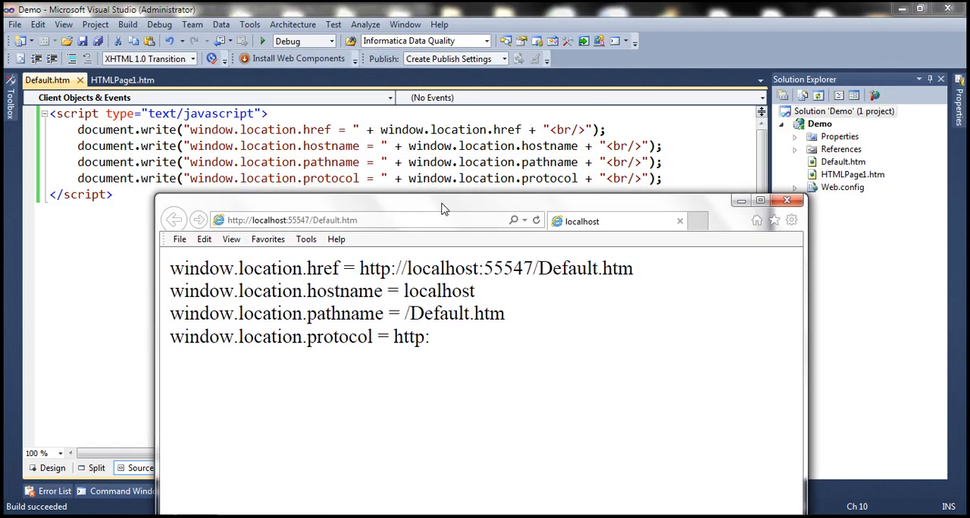
mouse_move(563, 274)
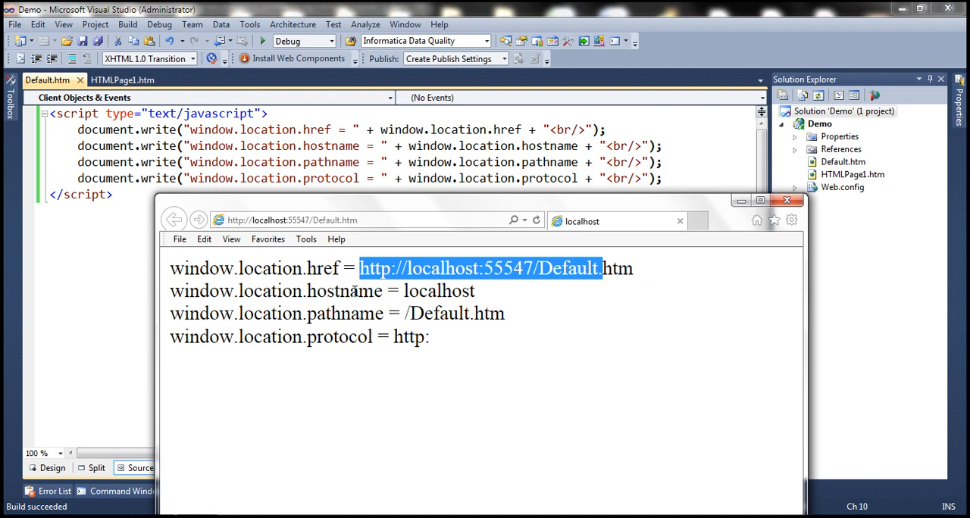
- Highlight the printed hostname localhost, pathname /Default.htm and protocol values one by one
double_click(310, 290)
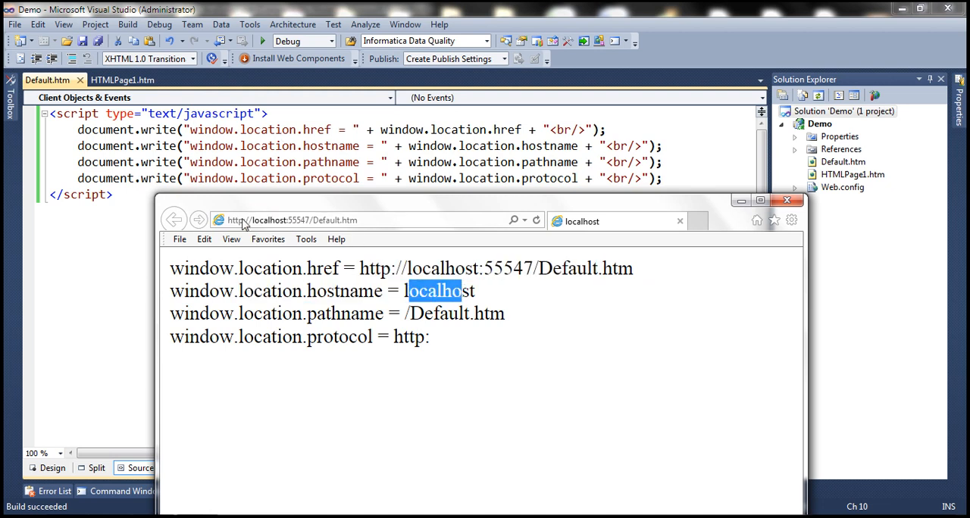
click(326, 321)
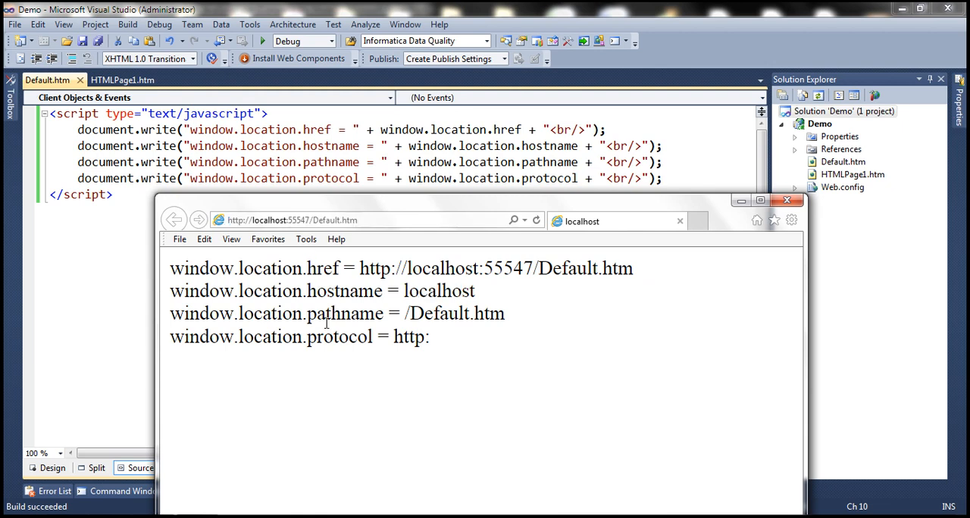
double_click(339, 314)
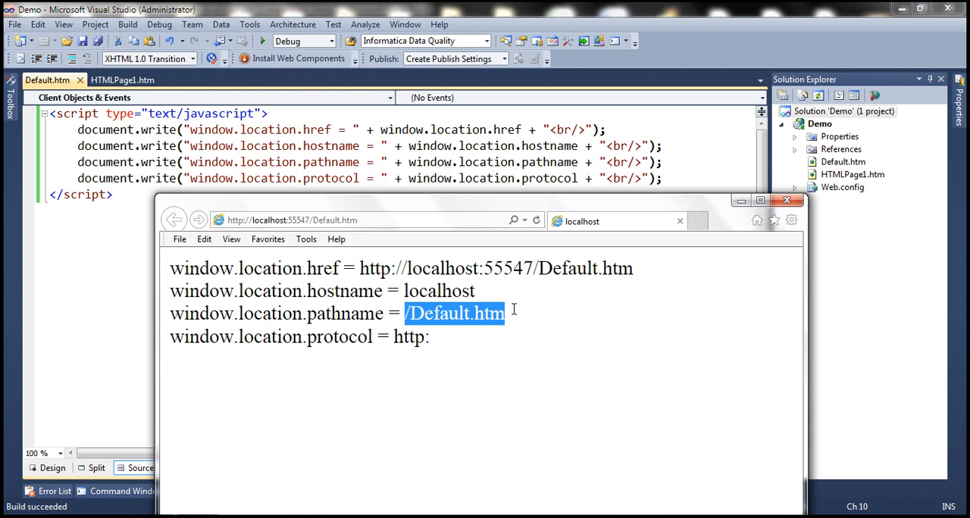
double_click(306, 336)
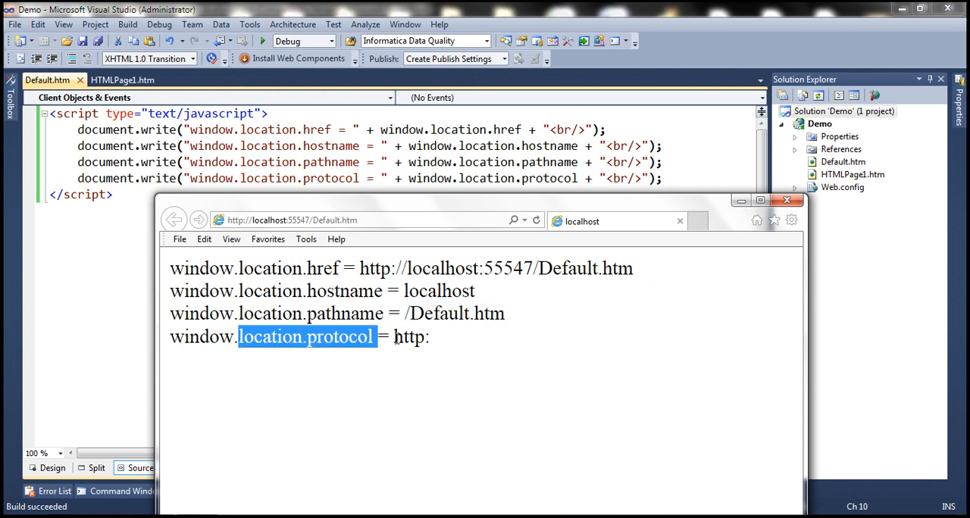
mouse_move(238, 224)
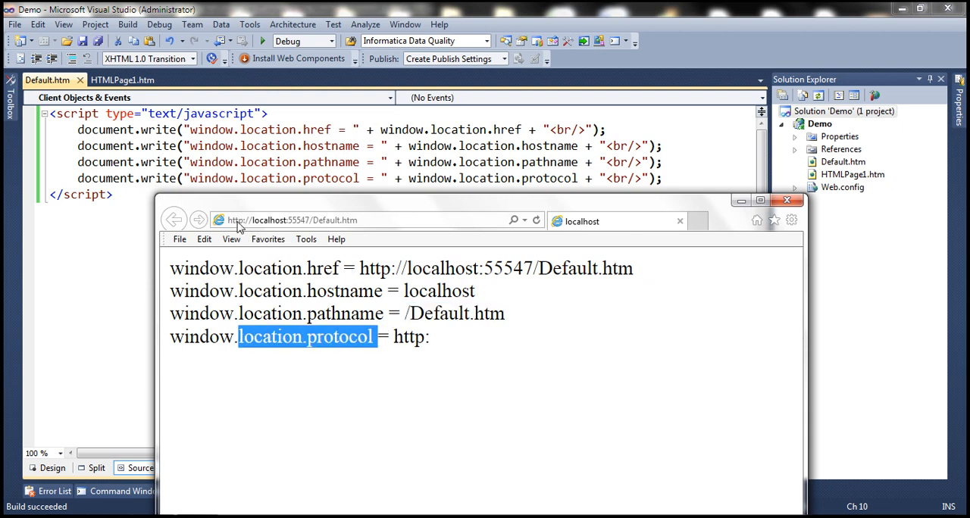